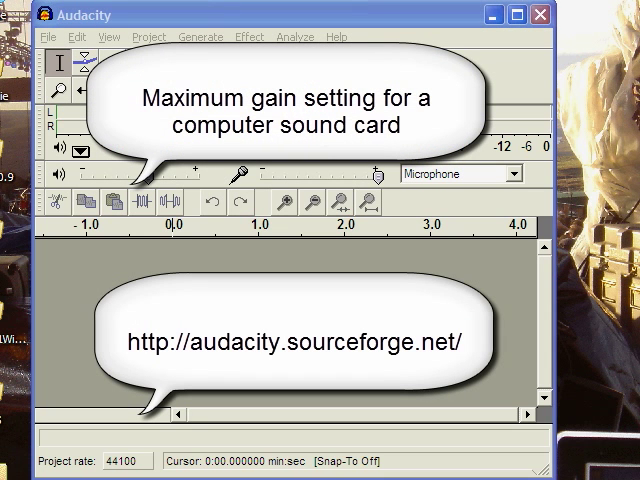
mouse_move(585, 323)
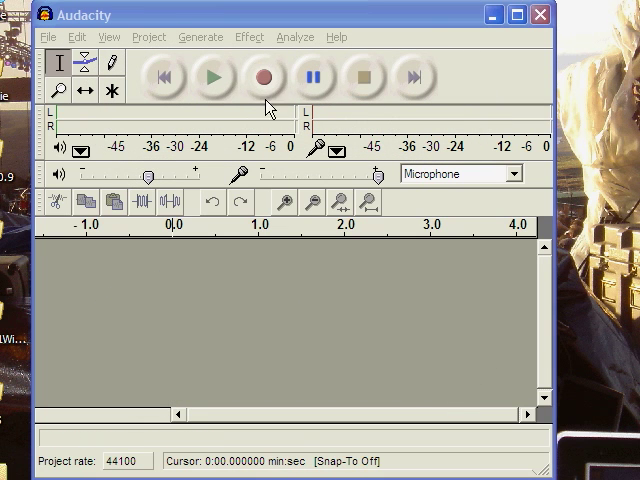
Generate a 10-second sine tone at 440 Hz with amplitude 1.00
click(200, 37)
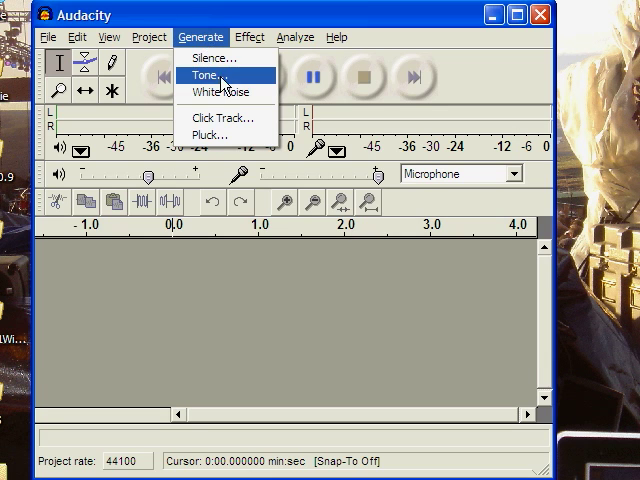
click(205, 75)
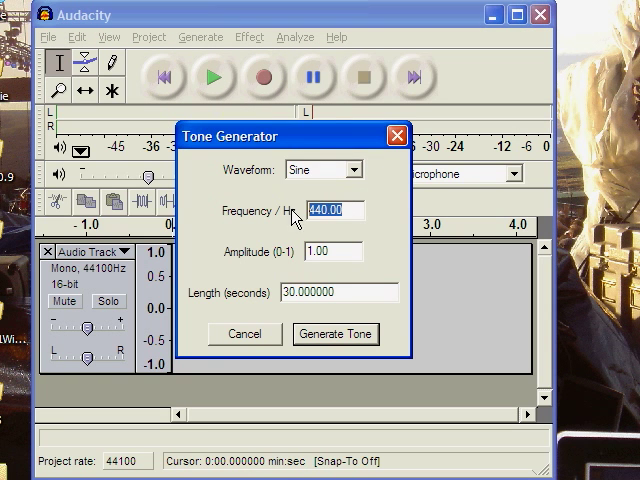
click(330, 251)
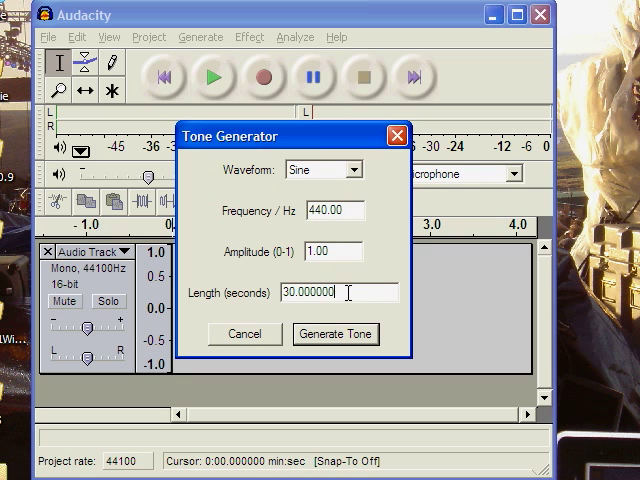
click(243, 334)
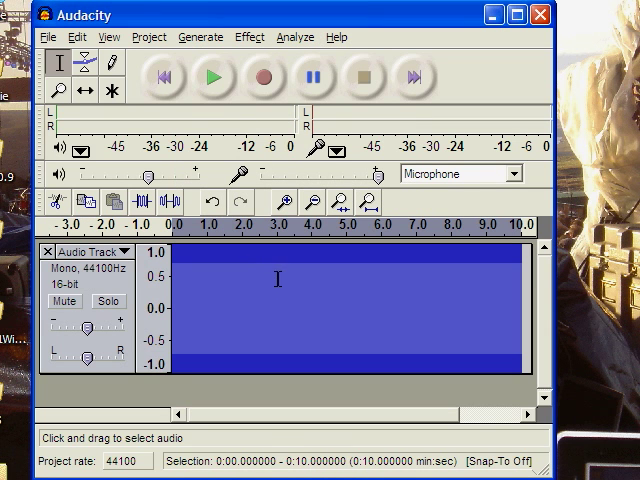
Start loop playback of the tone and open the Windows Master Volume mixer
click(212, 78)
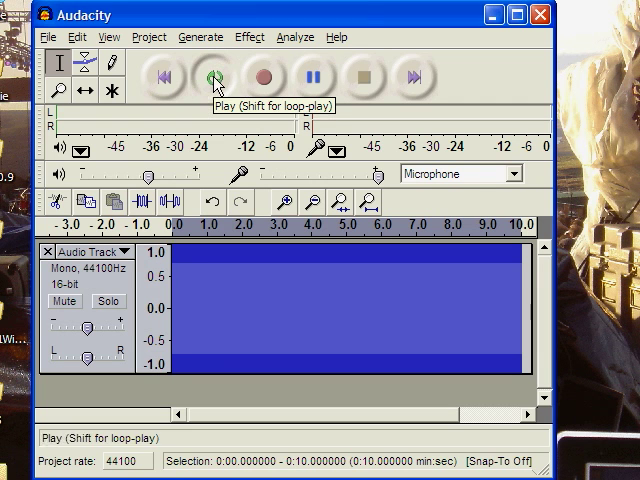
click(211, 77)
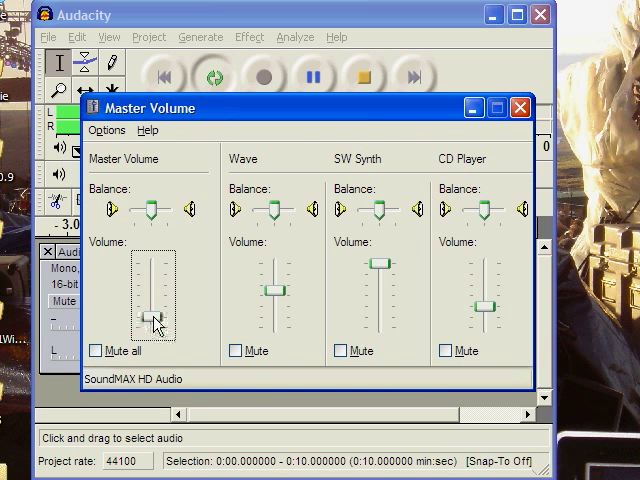
Raise the master volume slider high, then ease it back to just below distortion
drag(152, 320, 155, 290)
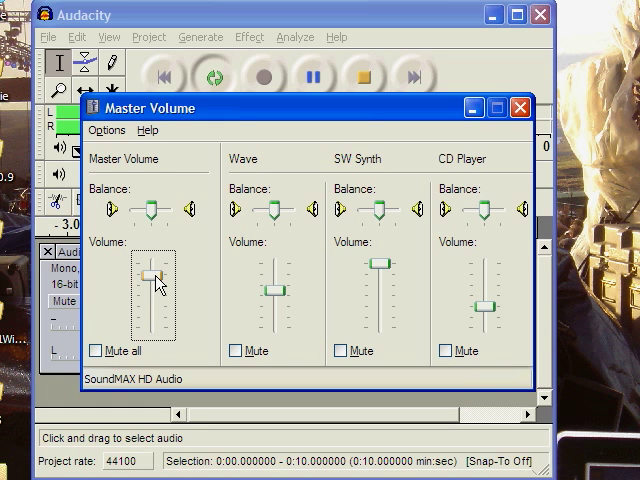
drag(148, 287, 150, 275)
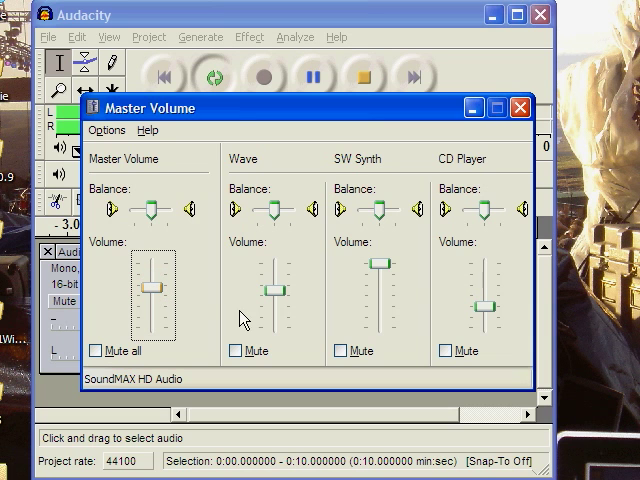
mouse_move(108, 308)
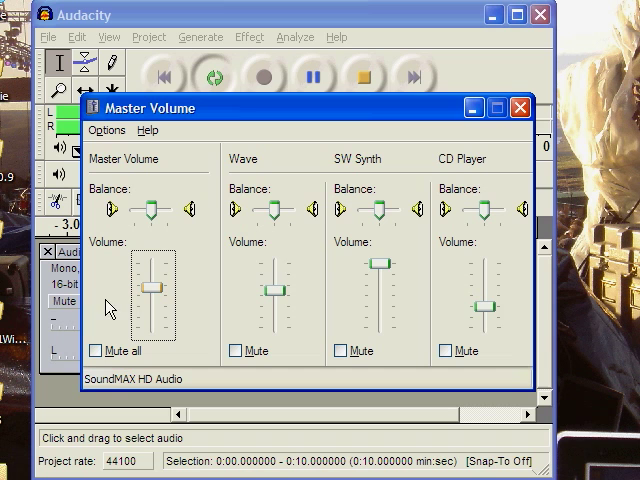